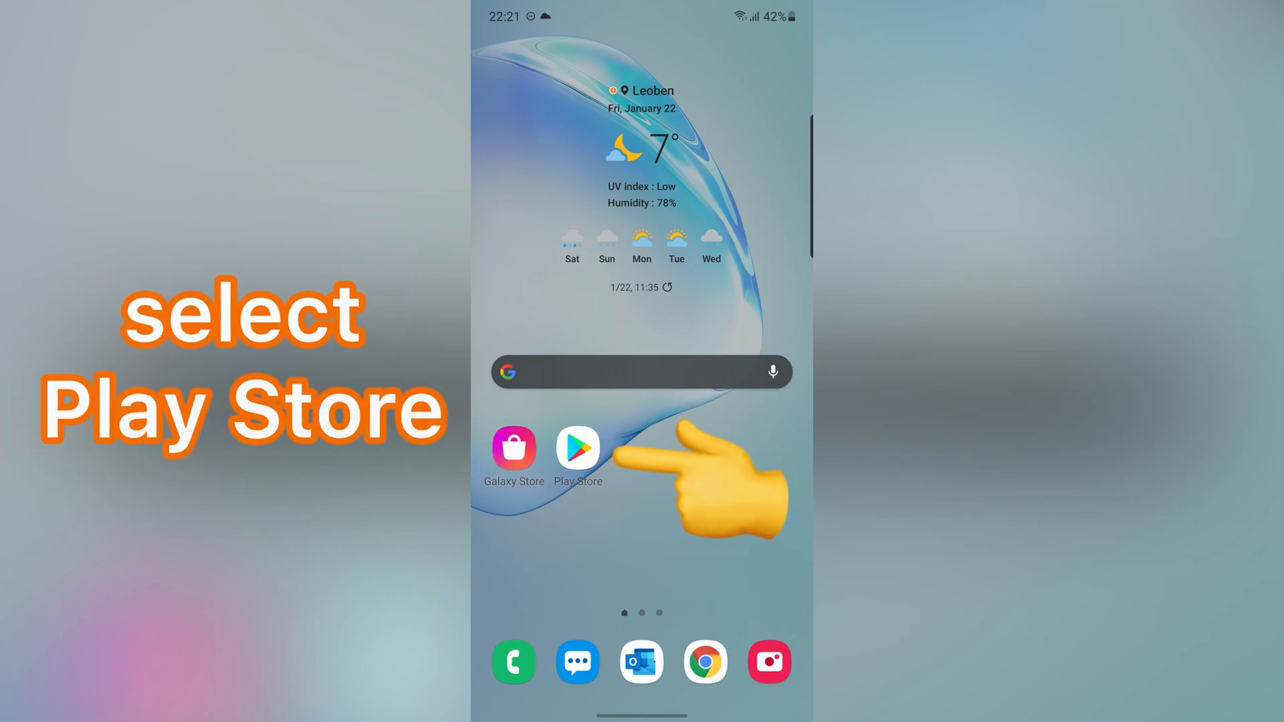
Search the Play Store for "duck" and install the DuckDuckGo Privacy Browser listing.
{"action": "left_click", "coordinate": [577, 449]}
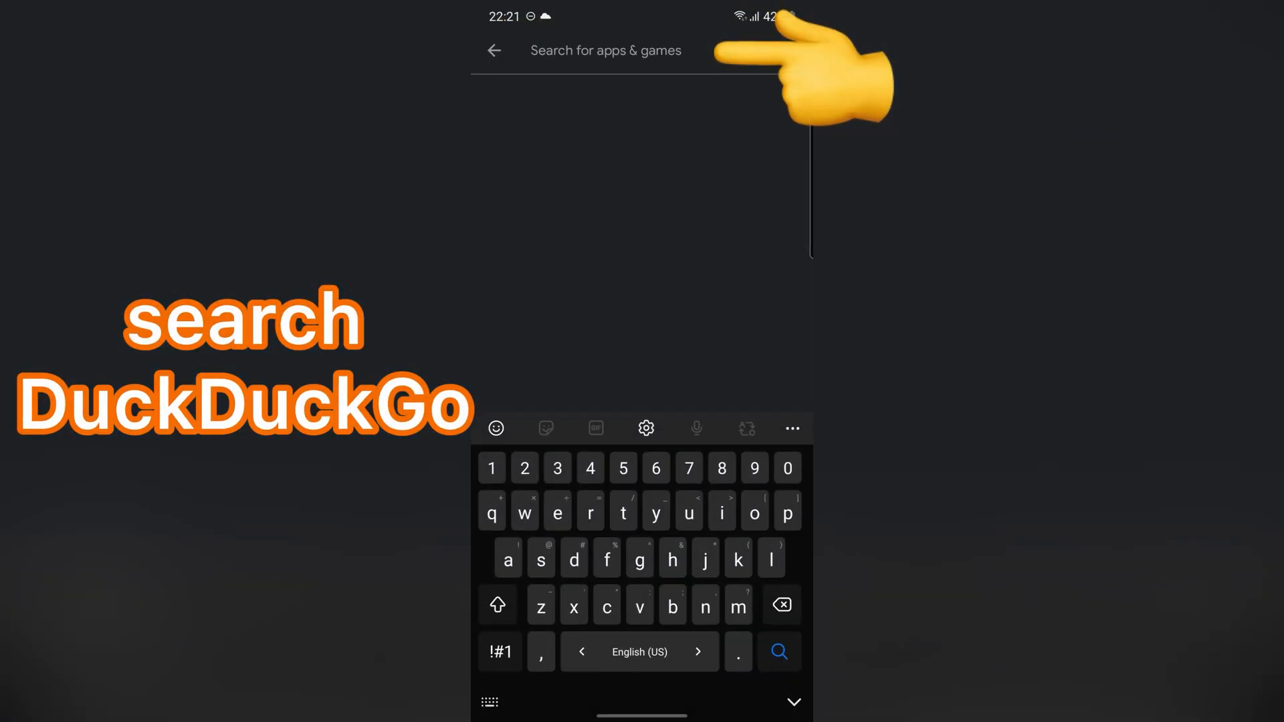
{"action": "type", "text": "duck"}
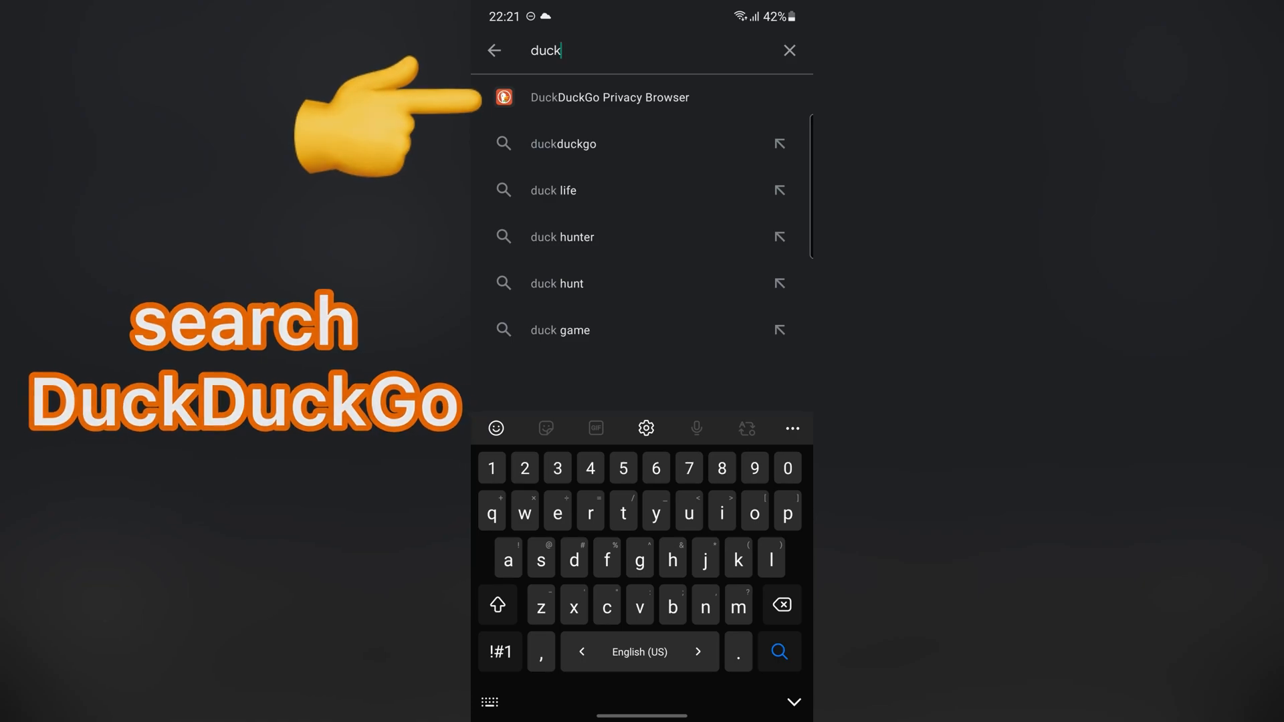
{"action": "left_click", "coordinate": [610, 96]}
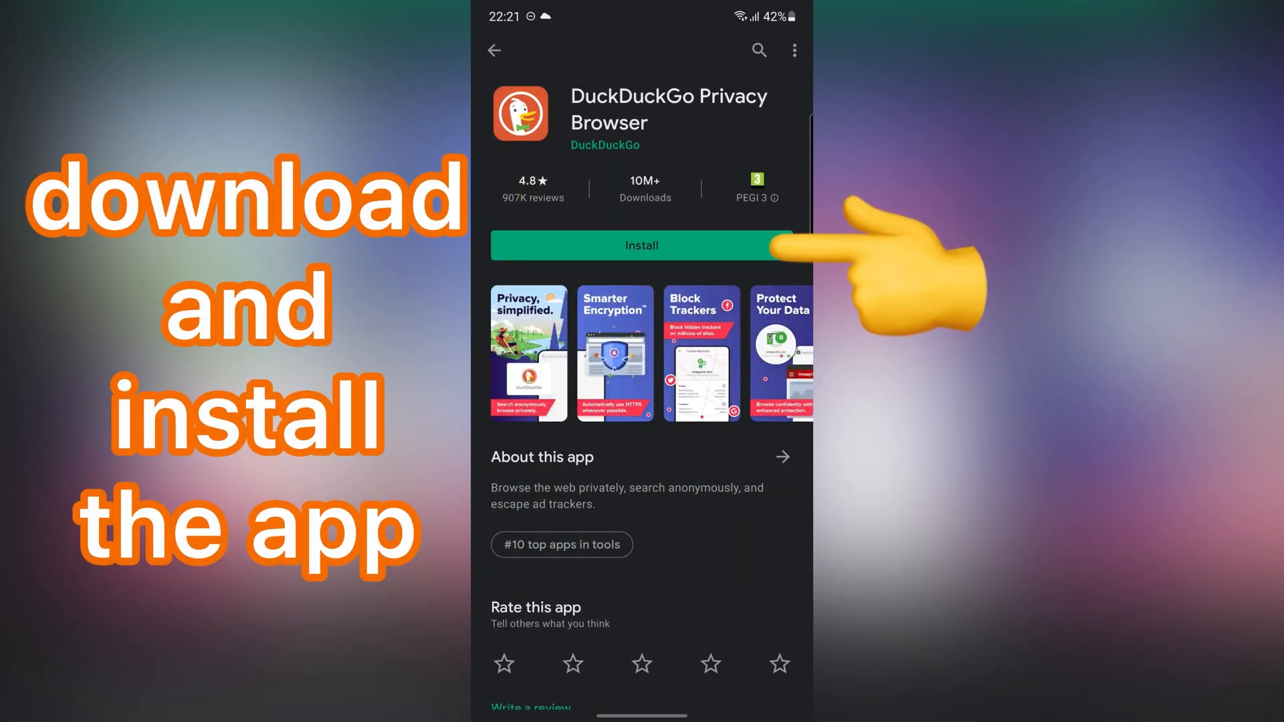
{"action": "left_click", "coordinate": [640, 244]}
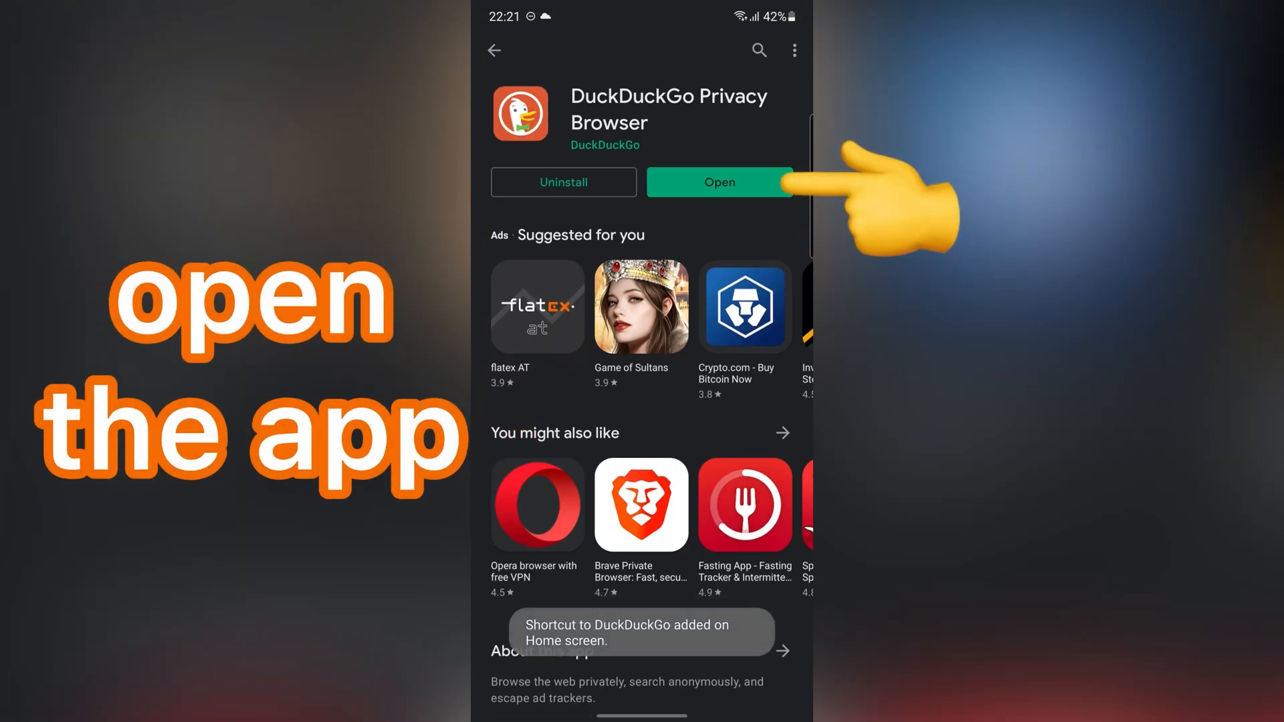
Launch the installed browser and accept the "Let's Do It!" welcome to reach a blank tab.
{"action": "left_click", "coordinate": [719, 182]}
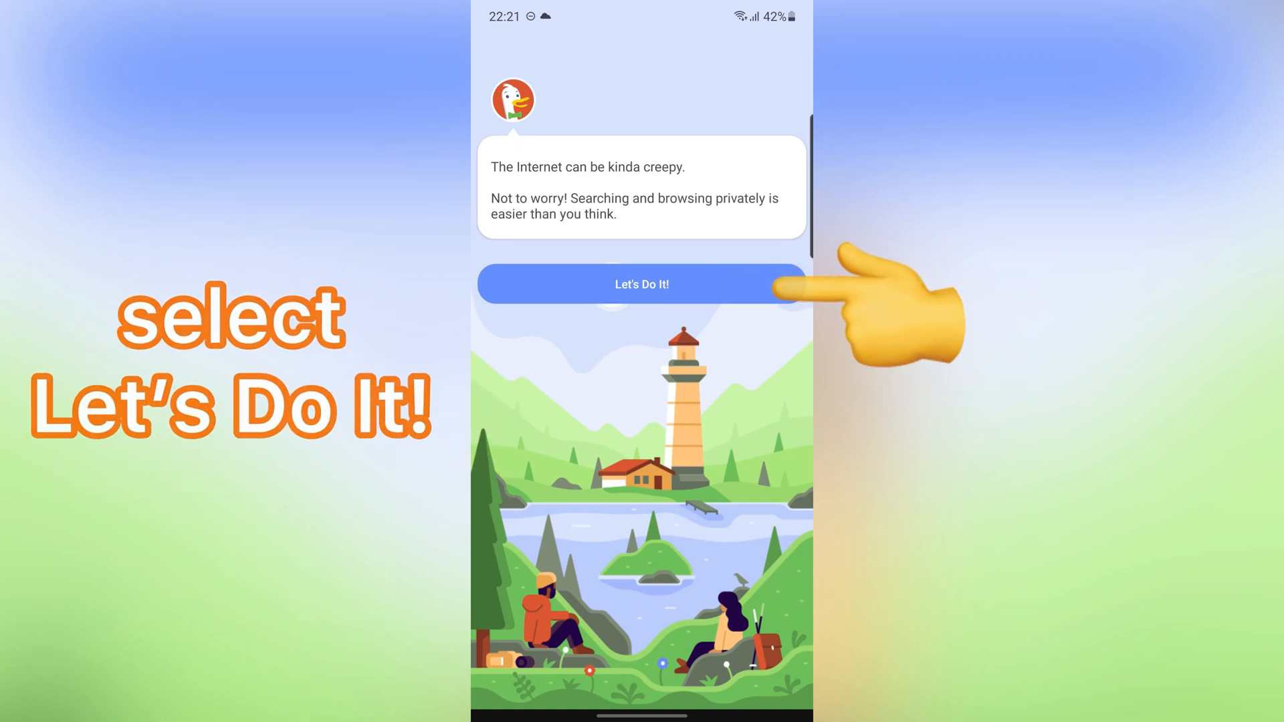
{"action": "left_click", "coordinate": [641, 283]}
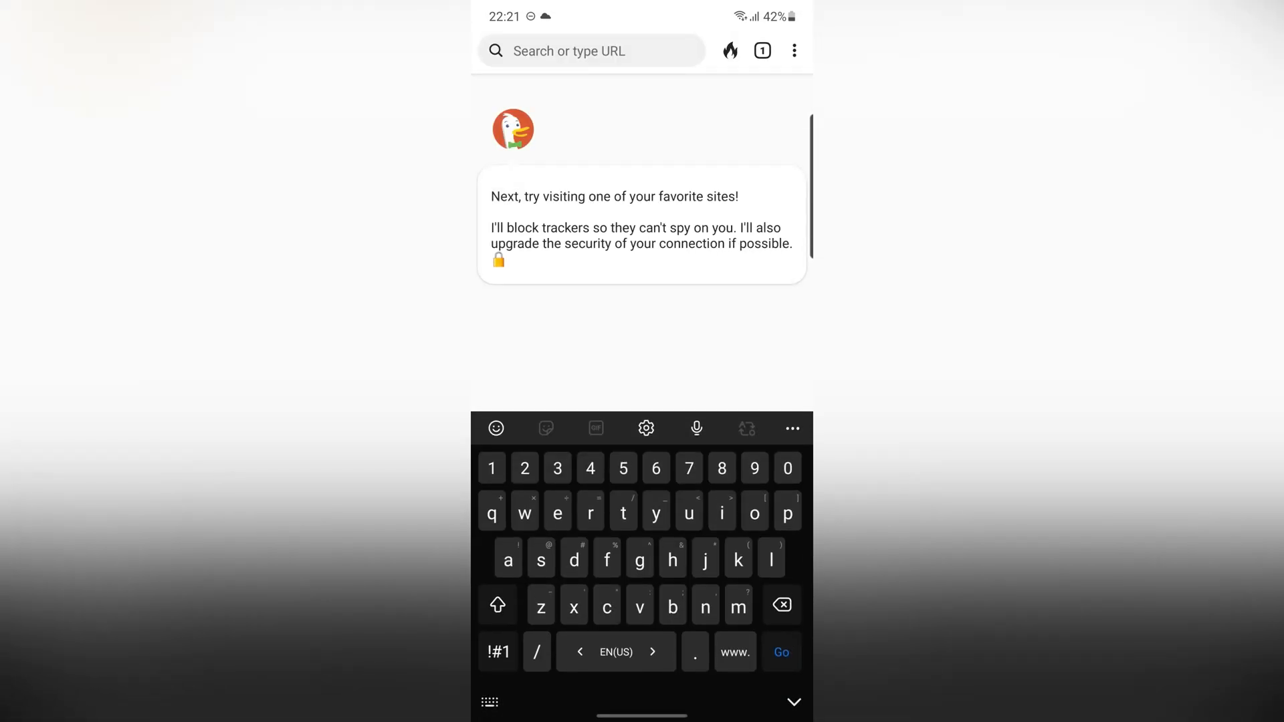
{"action": "type", "text": "ama"}
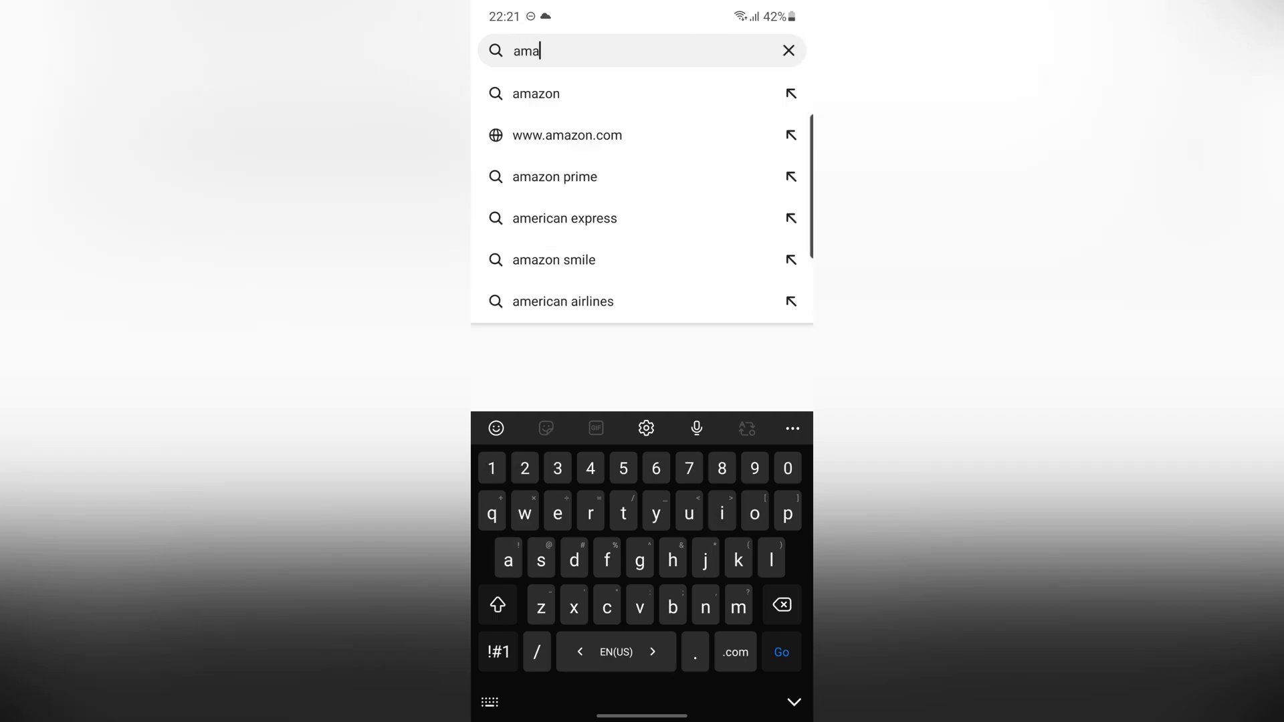
{"action": "type", "text": "zon.com/"}
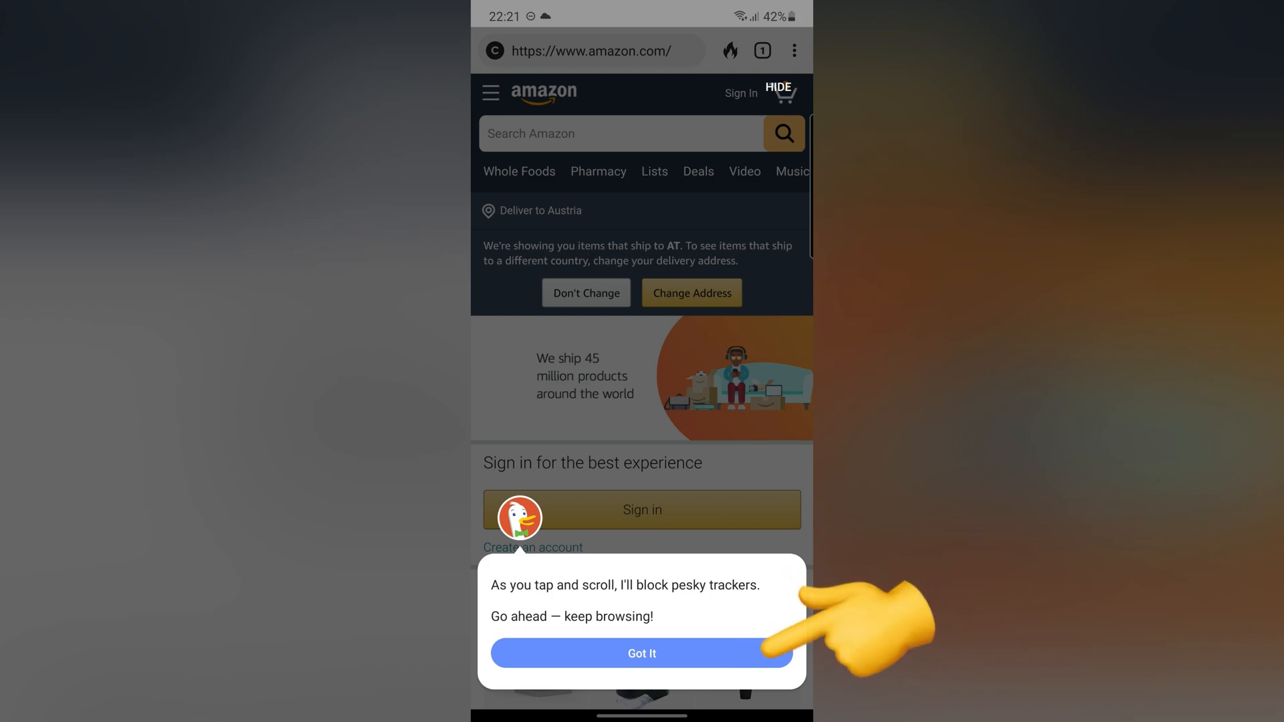
{"action": "left_click", "coordinate": [641, 654]}
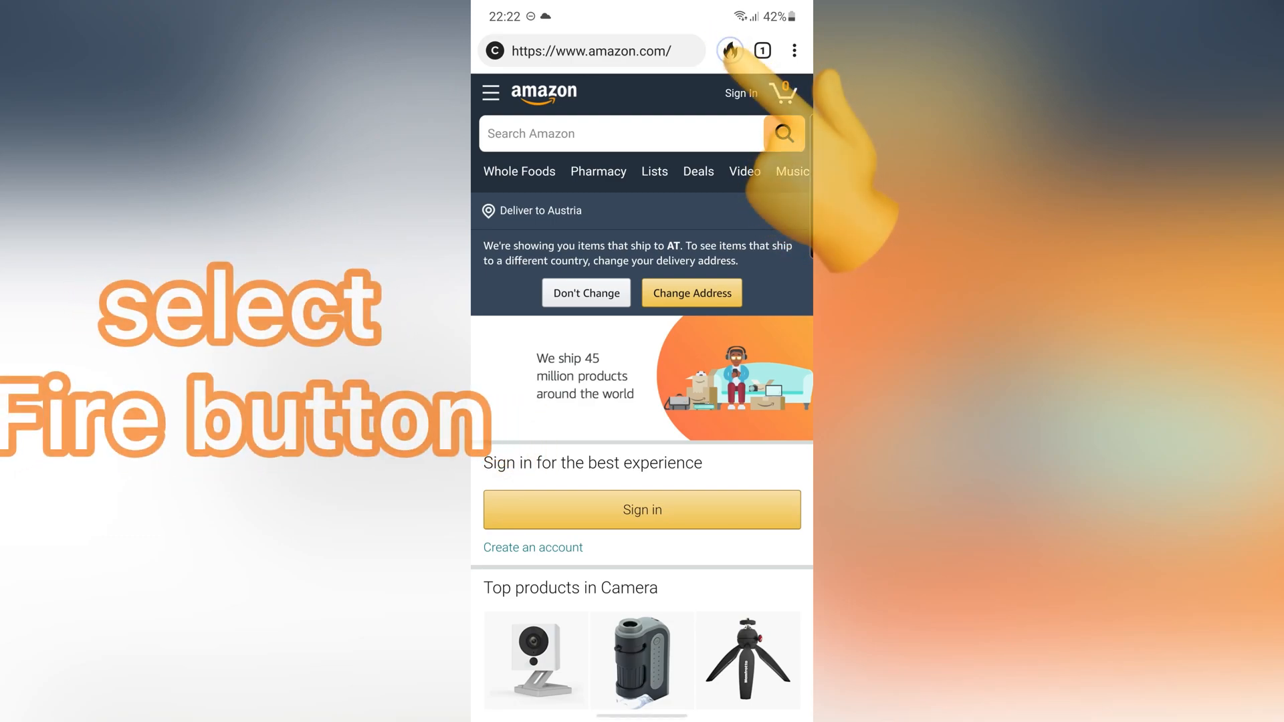
Use the Fire button to clear all tabs and browsing data.
{"action": "left_click", "coordinate": [728, 49]}
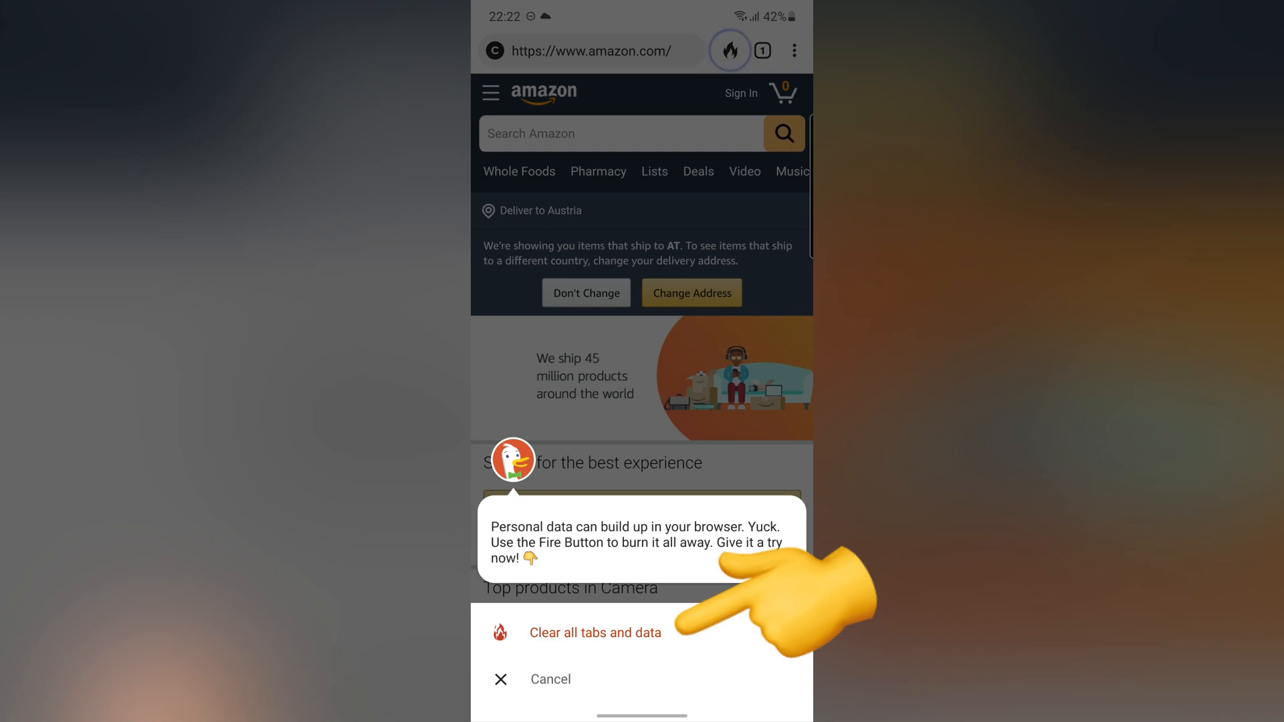
{"action": "left_click", "coordinate": [595, 632]}
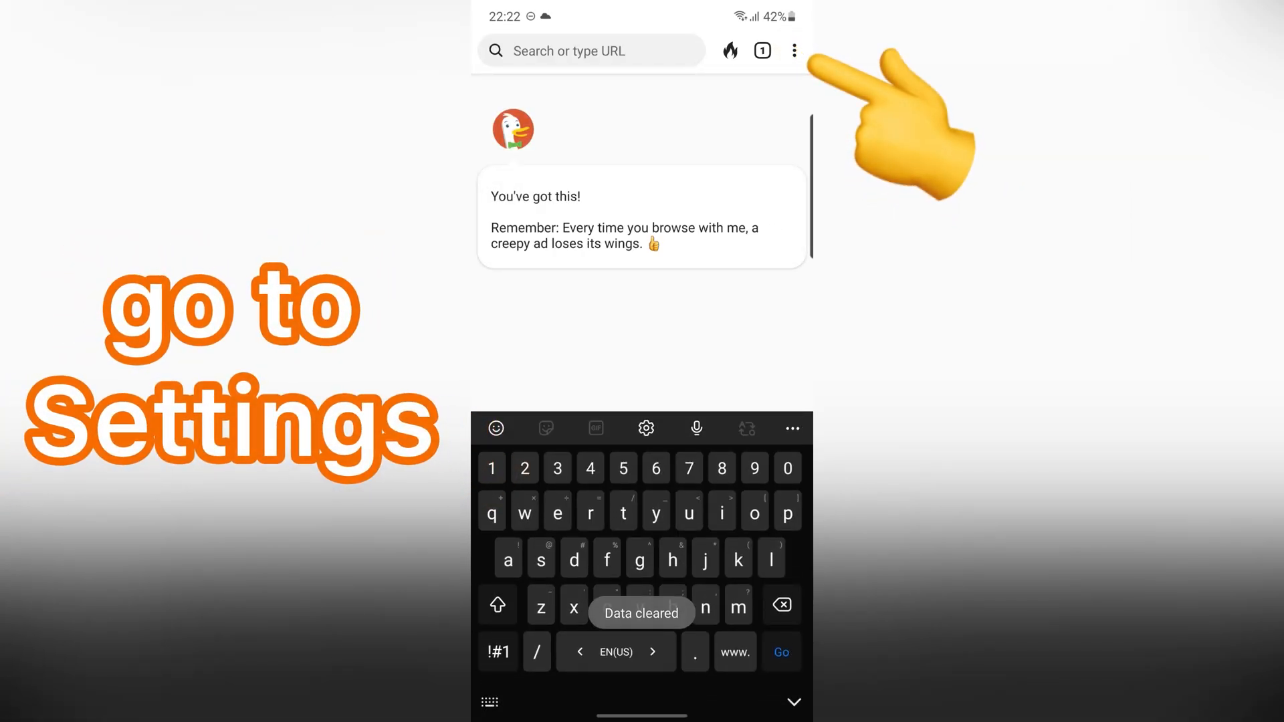
In Settings, toggle Light Theme off and back on and turn off Autocomplete suggestions.
{"action": "left_click", "coordinate": [793, 49]}
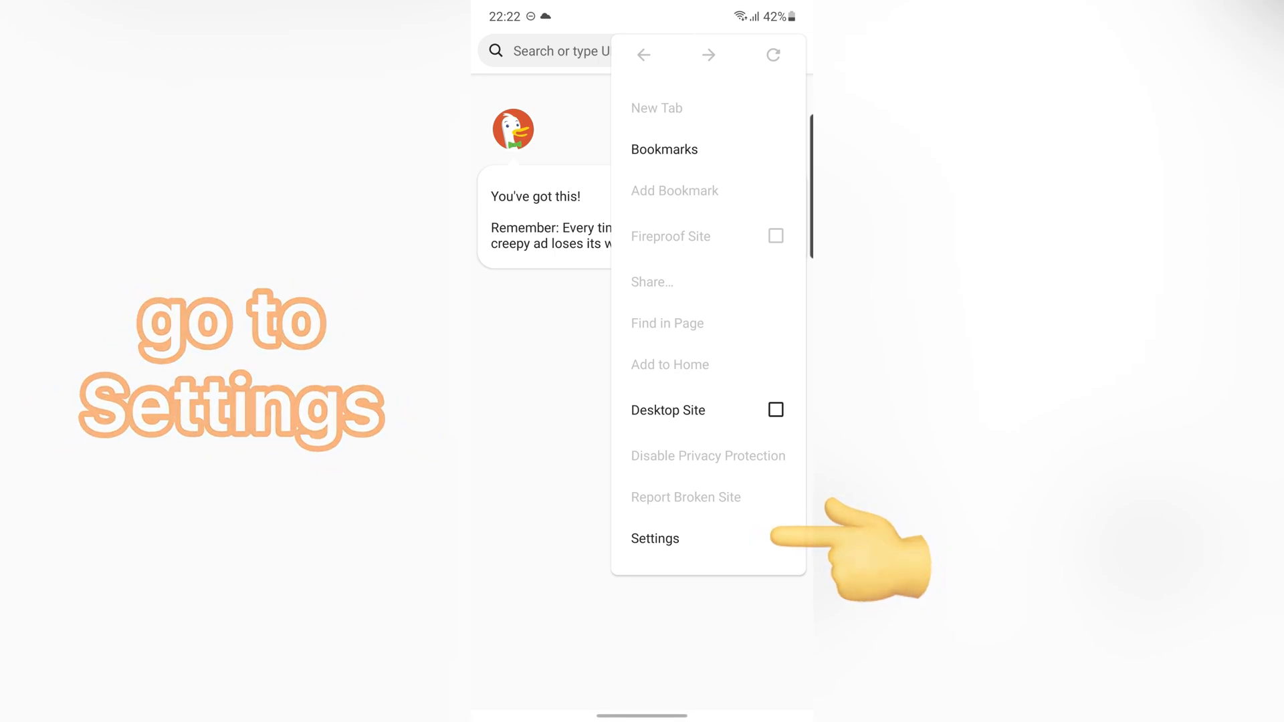
{"action": "left_click", "coordinate": [654, 537]}
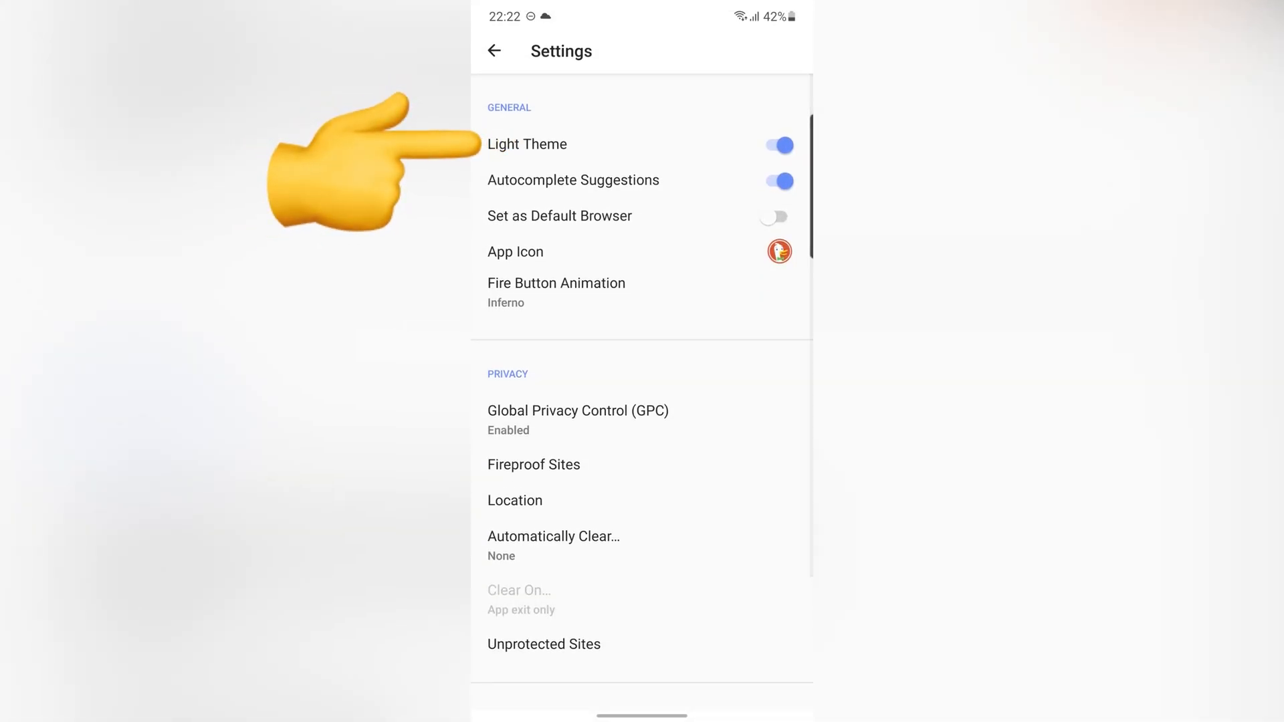
{"action": "left_click", "coordinate": [771, 144]}
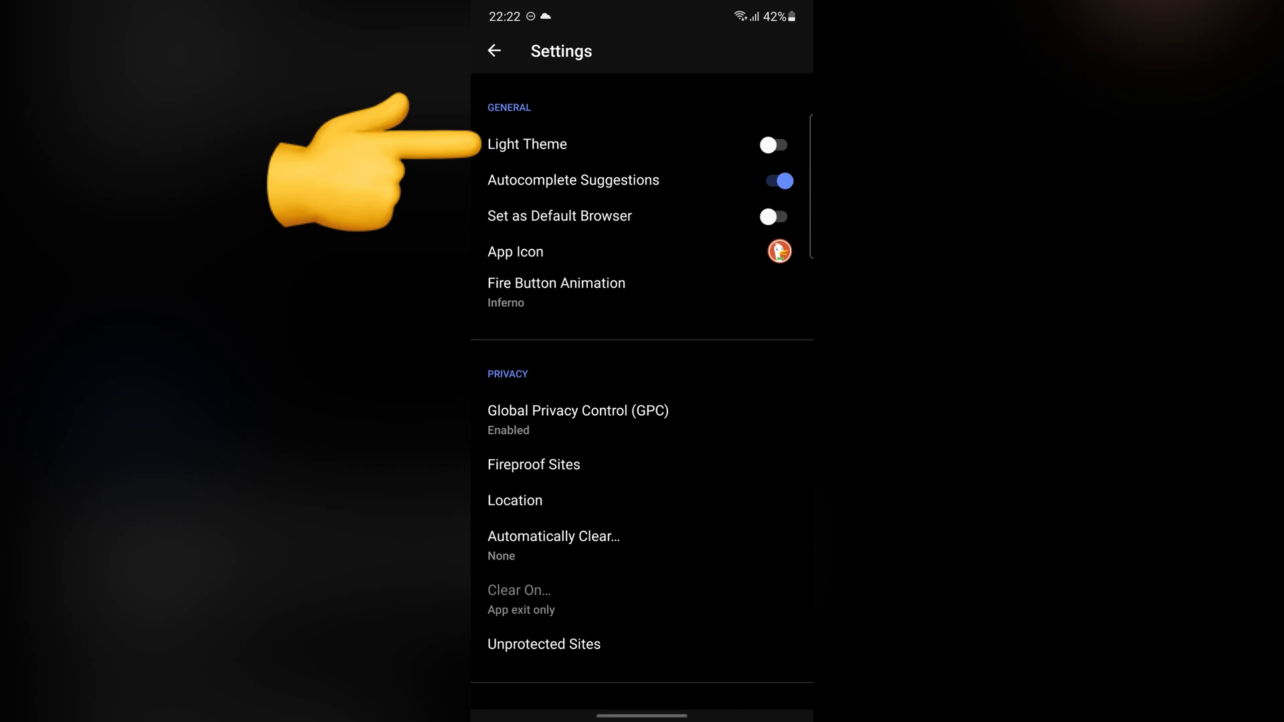
{"action": "left_click", "coordinate": [772, 145]}
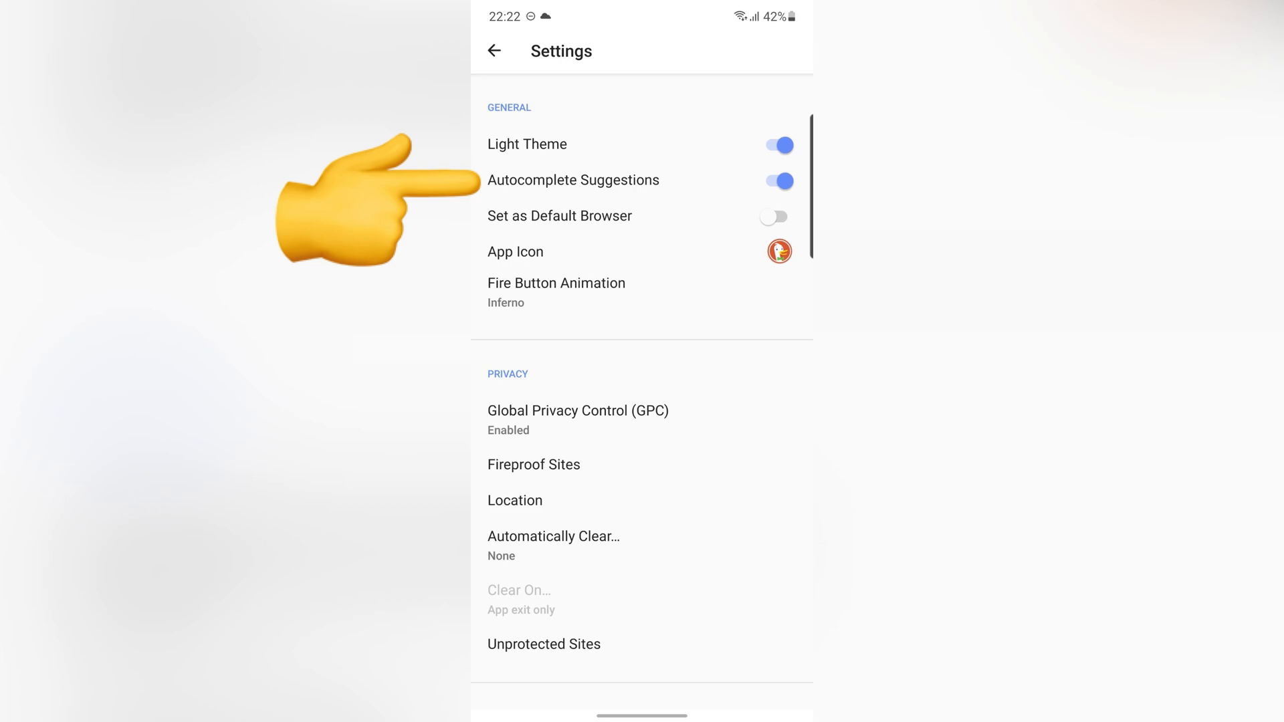
{"action": "left_click", "coordinate": [773, 180]}
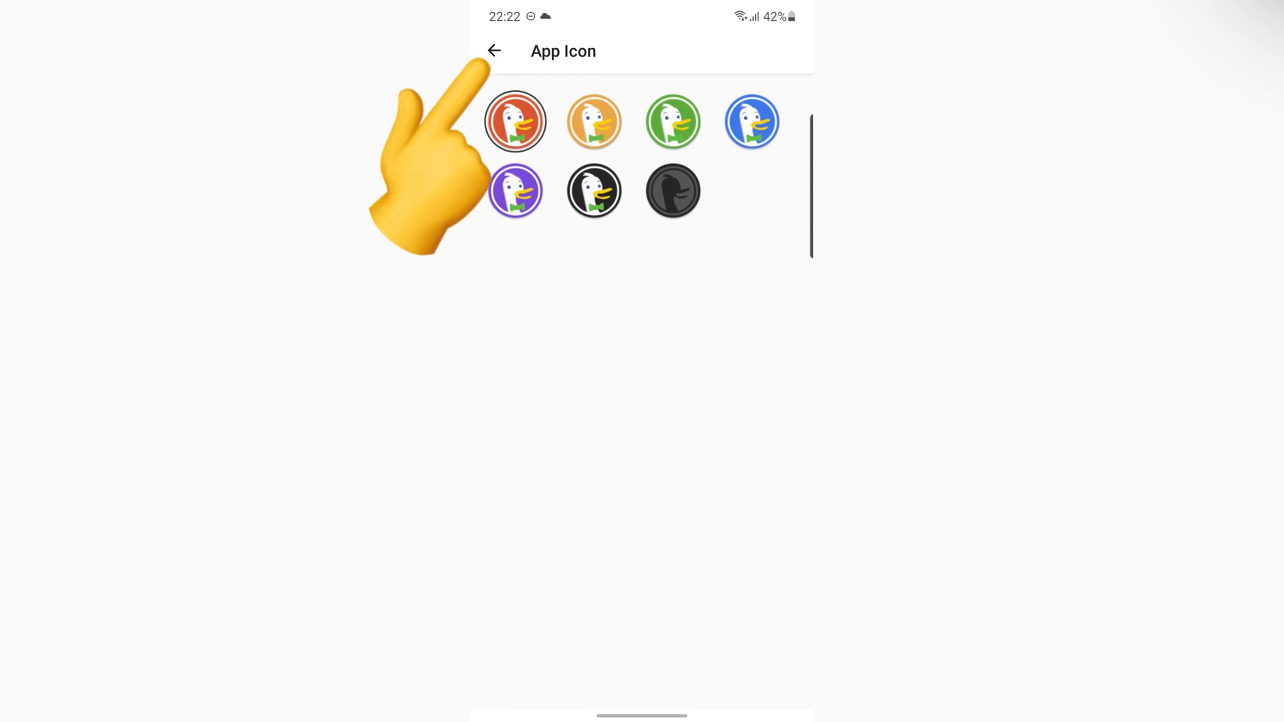
Leave the App Icon screen and bring up the Automatically Clear… options, currently None.
{"action": "left_click", "coordinate": [493, 51]}
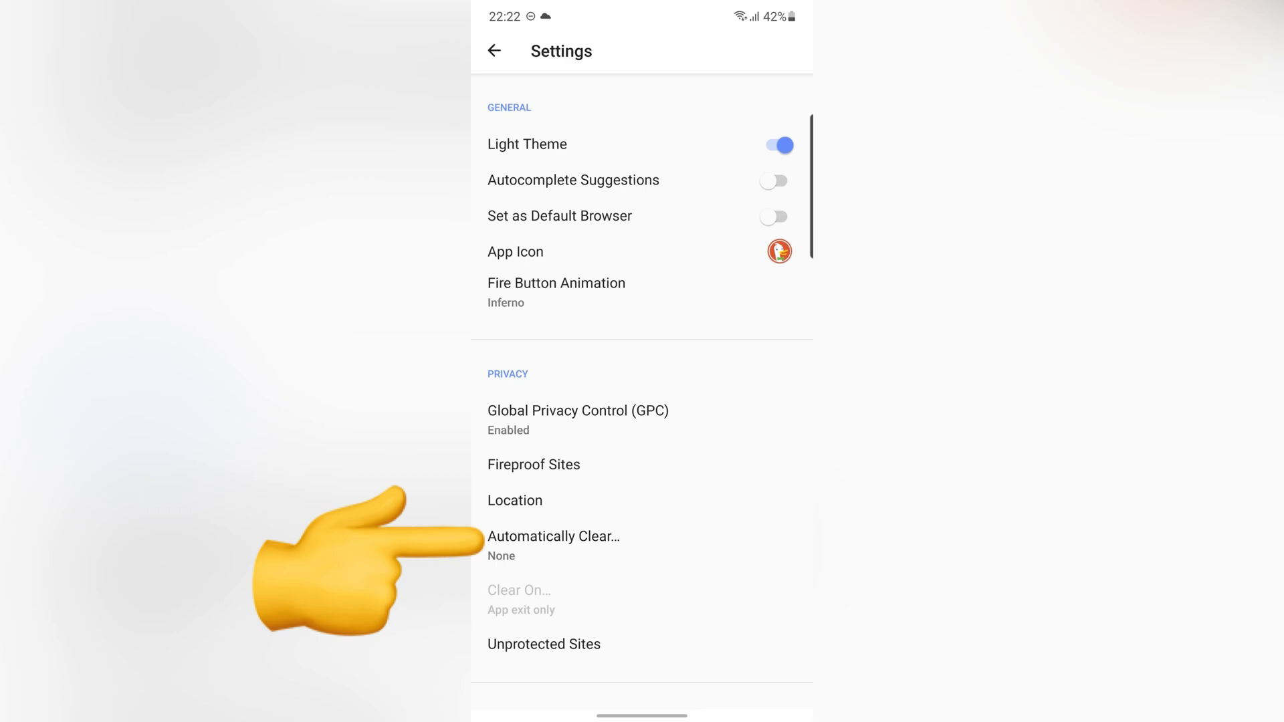
{"action": "left_click", "coordinate": [553, 536]}
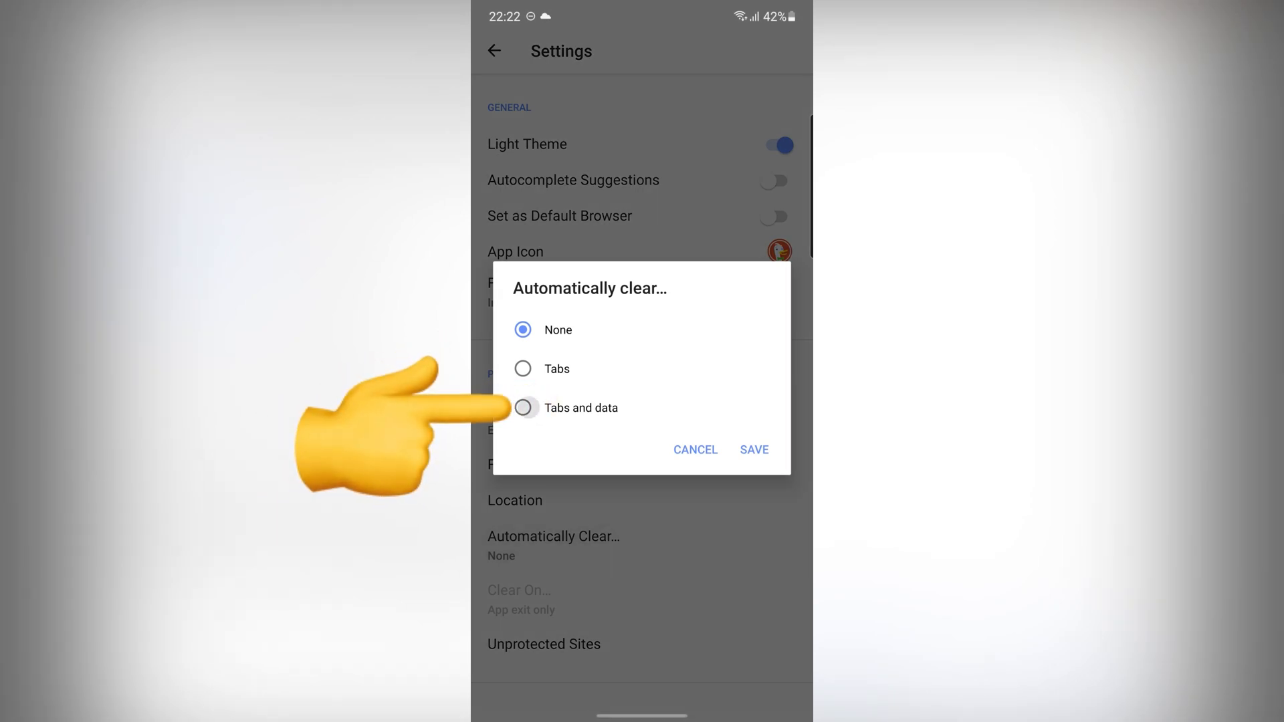
Select "Tabs and data" for automatic clearing and save the choice.
{"action": "left_click", "coordinate": [523, 408]}
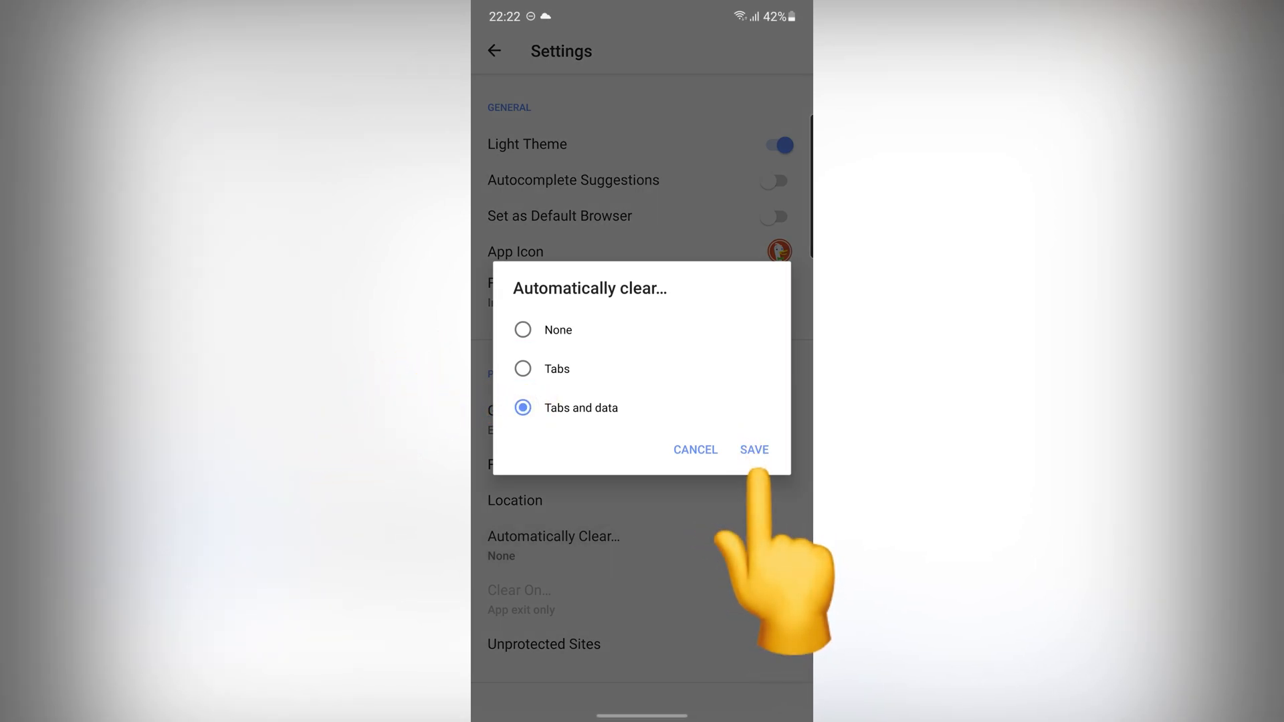
{"action": "left_click", "coordinate": [753, 449]}
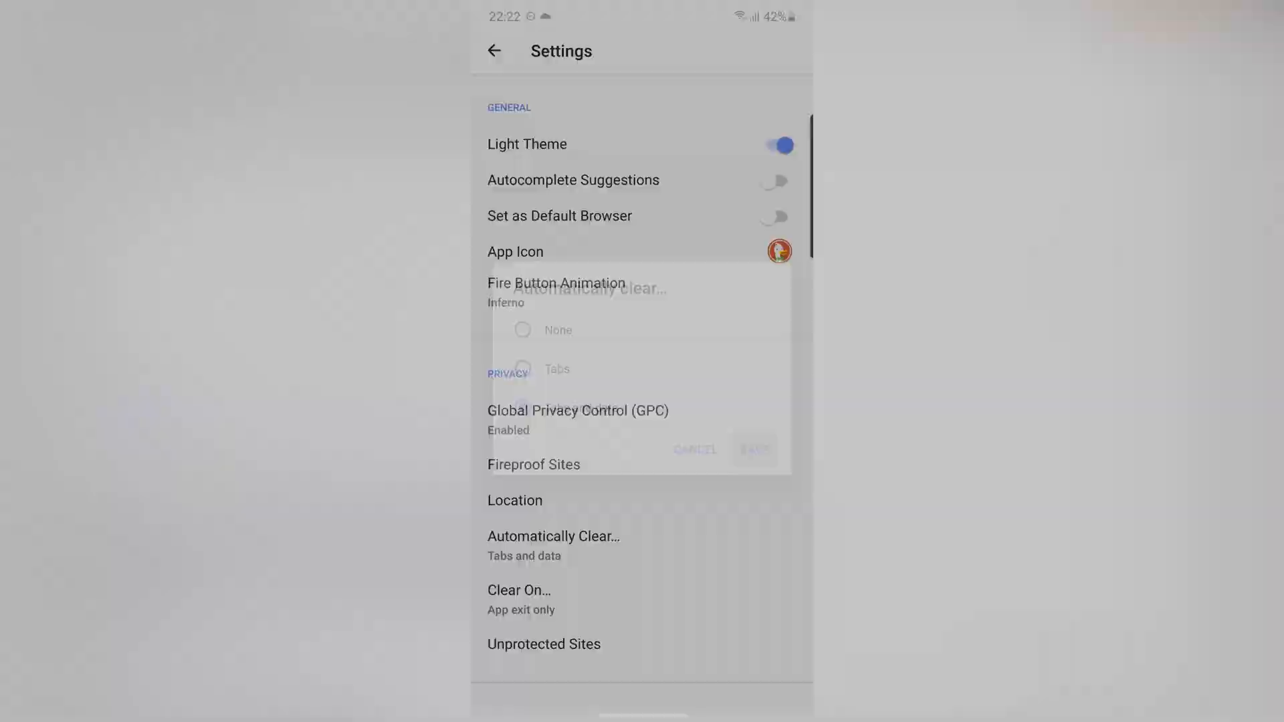